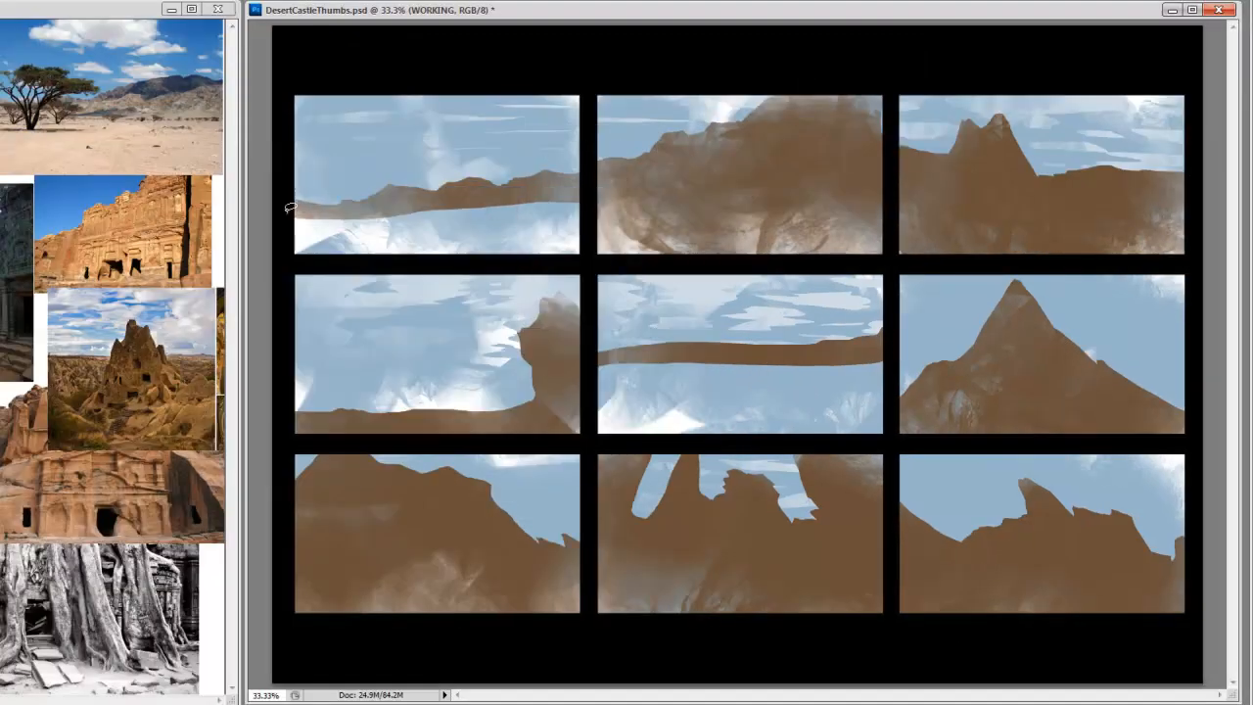
- Lasso shadow areas across the nine thumbnails and fill them with darker brown
{"action": "left_click_drag", "start_coordinate": [293, 205], "coordinate": [891, 213]}
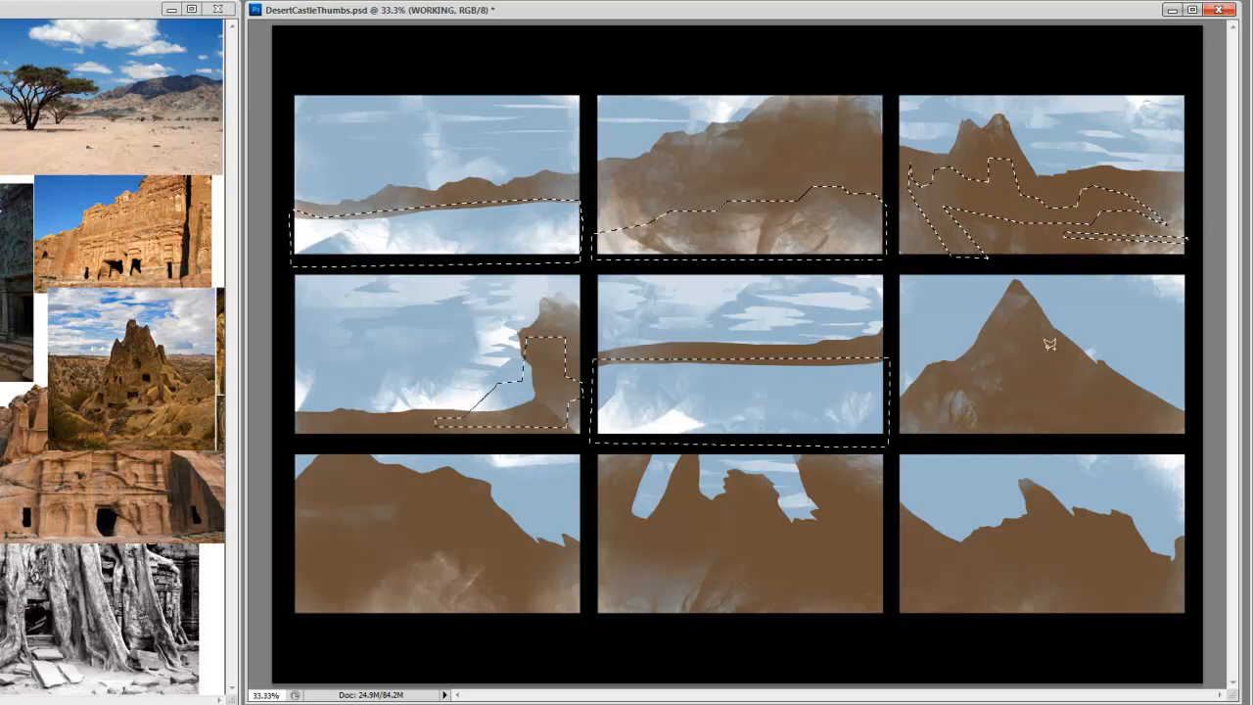
{"action": "left_click_drag", "start_coordinate": [1049, 343], "coordinate": [961, 377]}
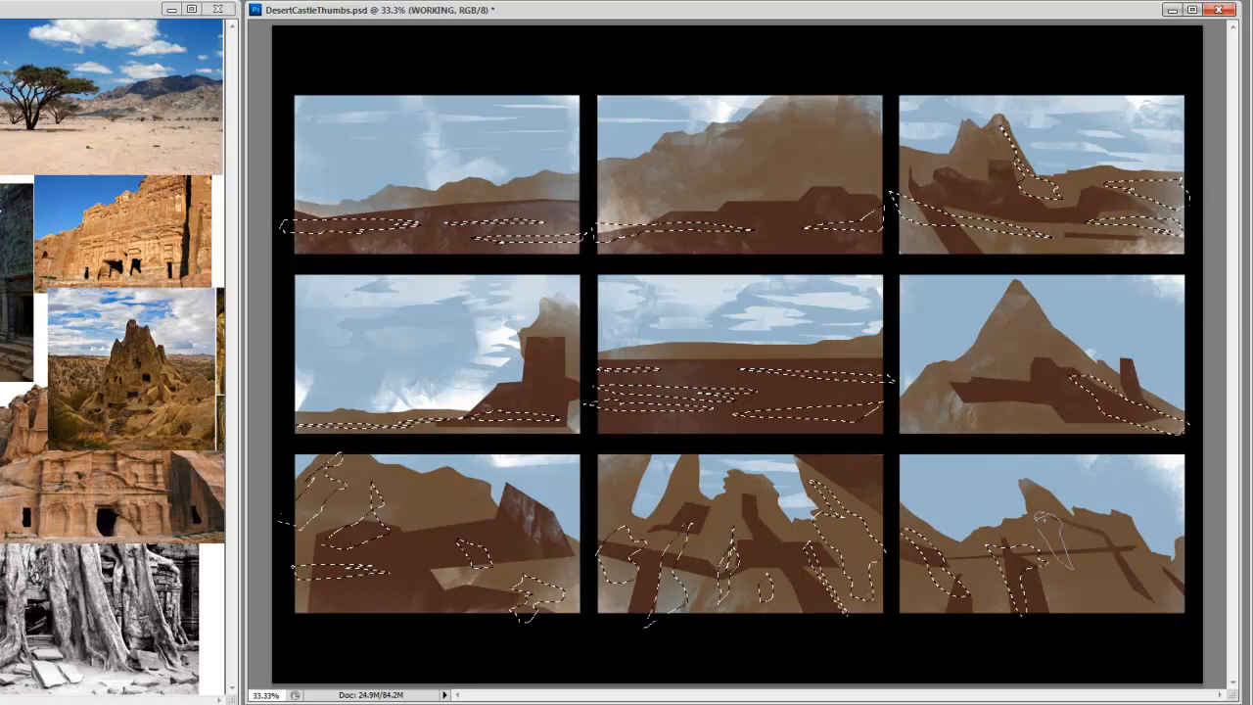
- Lasso a tall area through the middle column, fill it grey, then deselect with Ctrl+D
{"action": "left_click_drag", "start_coordinate": [705, 69], "coordinate": [891, 401]}
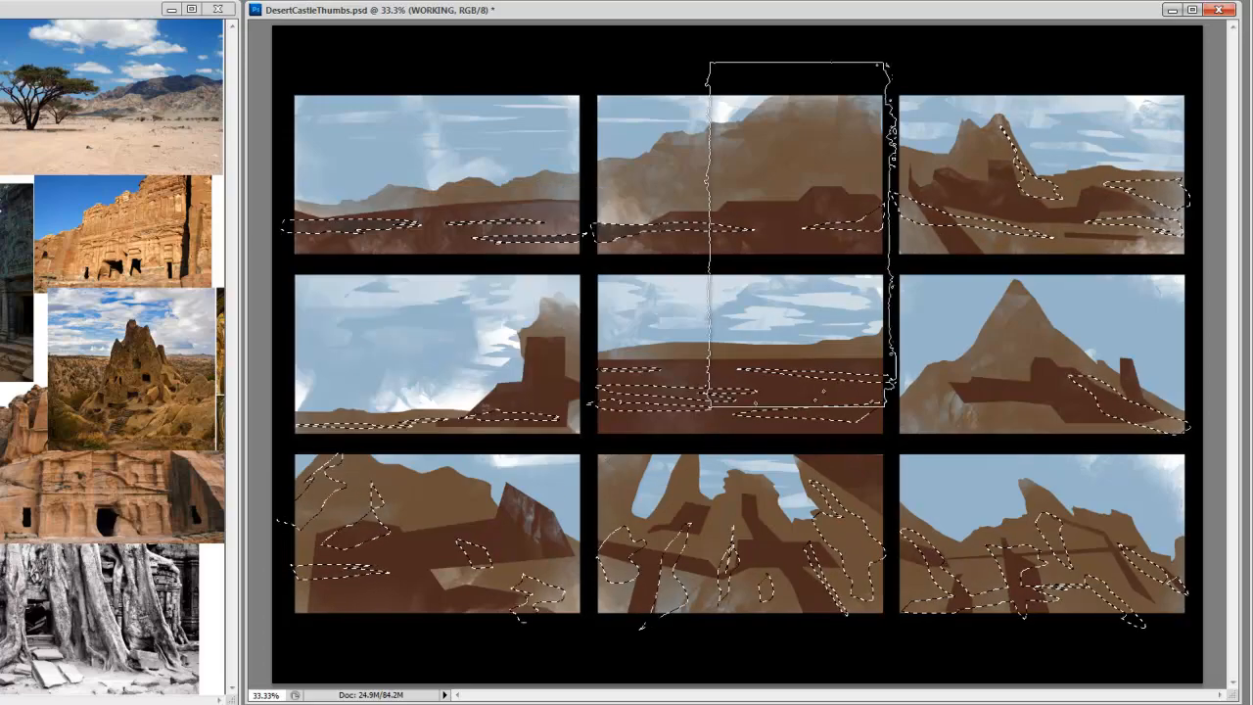
{"action": "key", "text": "ctrl+d"}
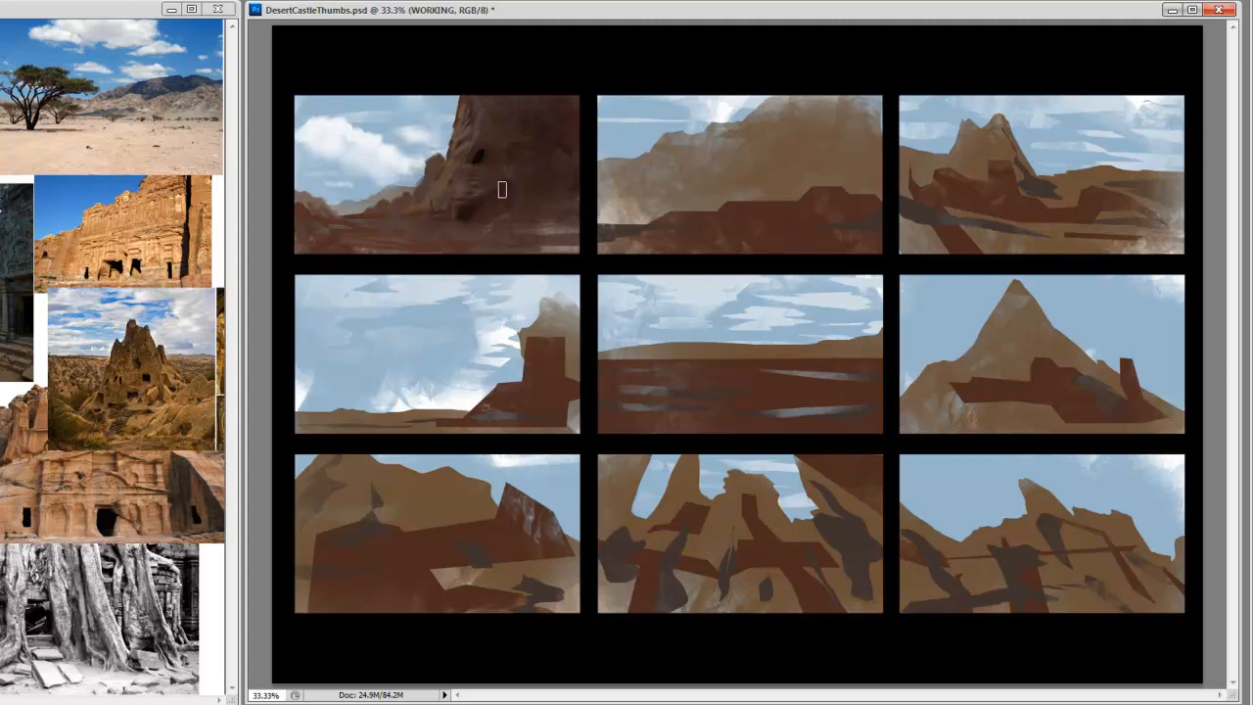
{"action": "mouse_move", "coordinate": [706, 213]}
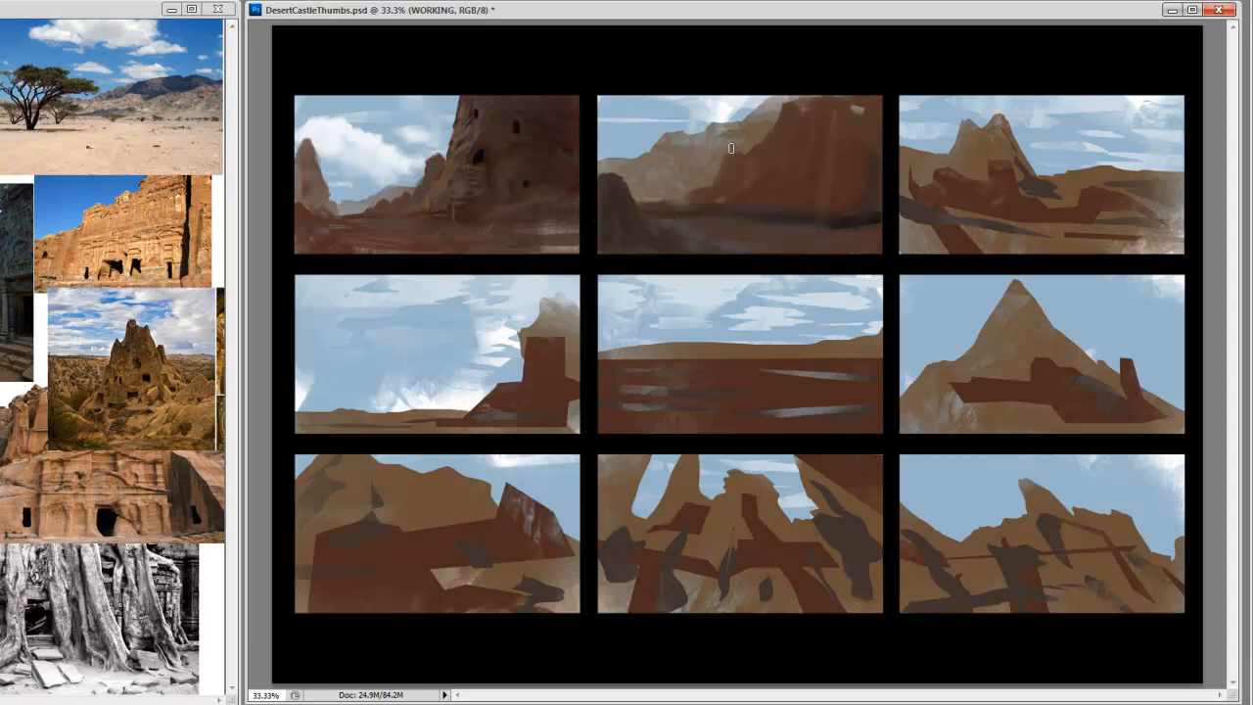
- Brush dark vertical streaks and deeper shading onto the second thumbnail's cliff face
{"action": "left_click_drag", "start_coordinate": [730, 147], "coordinate": [747, 199]}
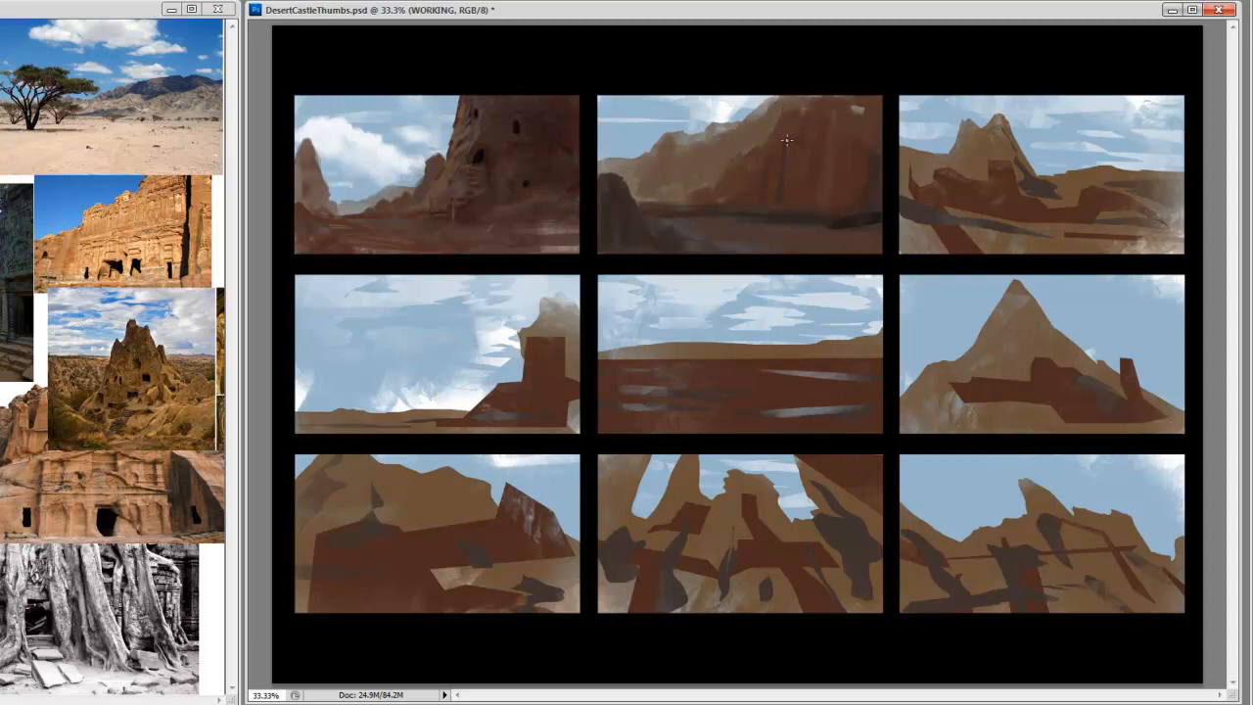
{"action": "left_click_drag", "start_coordinate": [786, 139], "coordinate": [783, 222]}
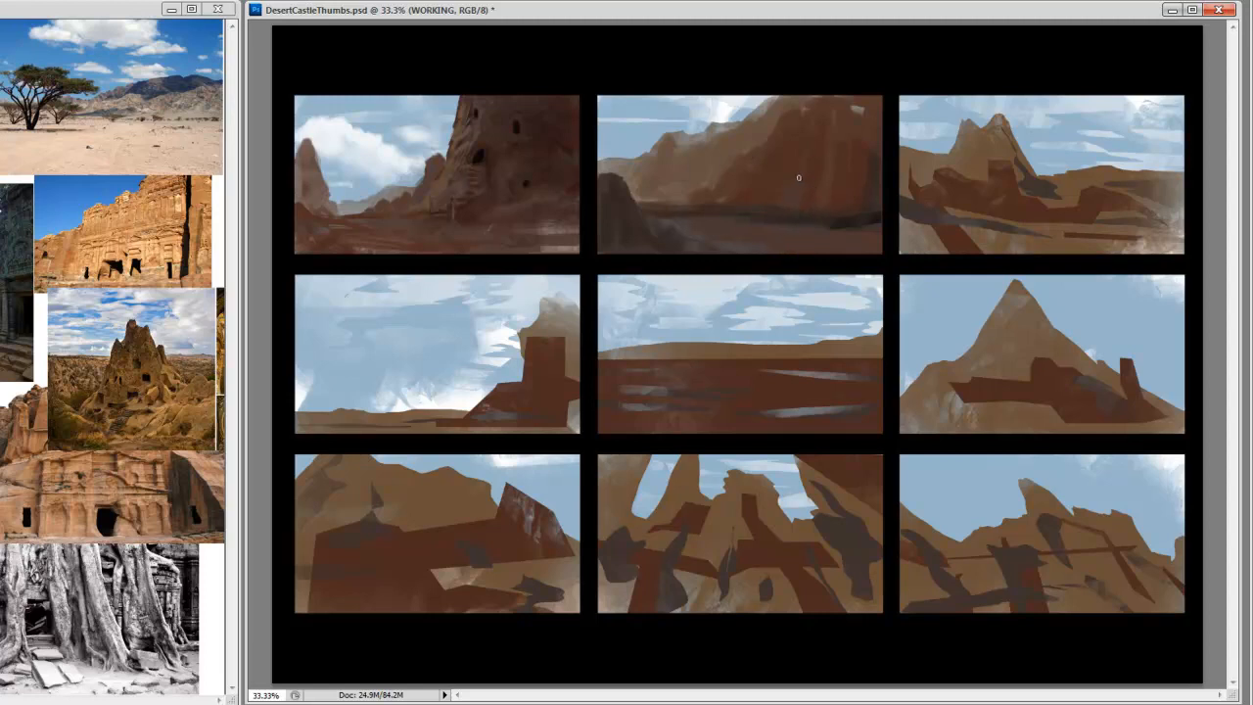
{"action": "mouse_move", "coordinate": [790, 196]}
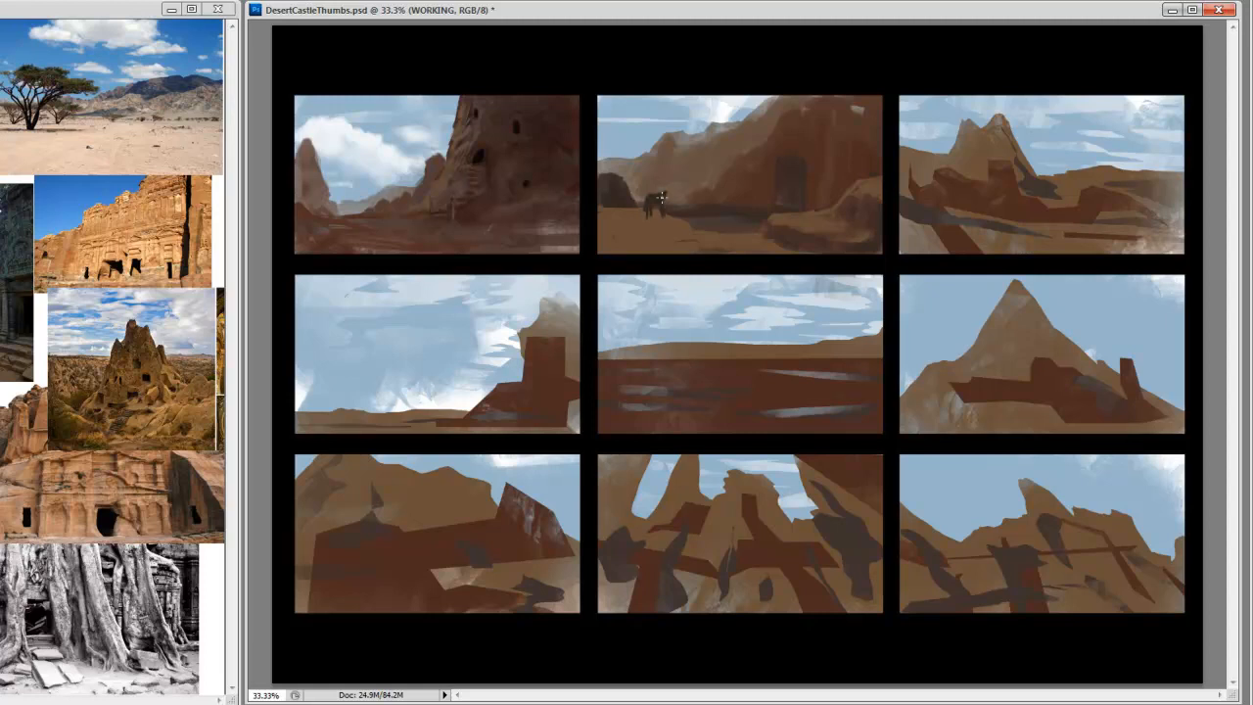
- Brush rider highlights in the top-middle thumbnail and repaint the top-right cliff edges
{"action": "left_click", "coordinate": [657, 191]}
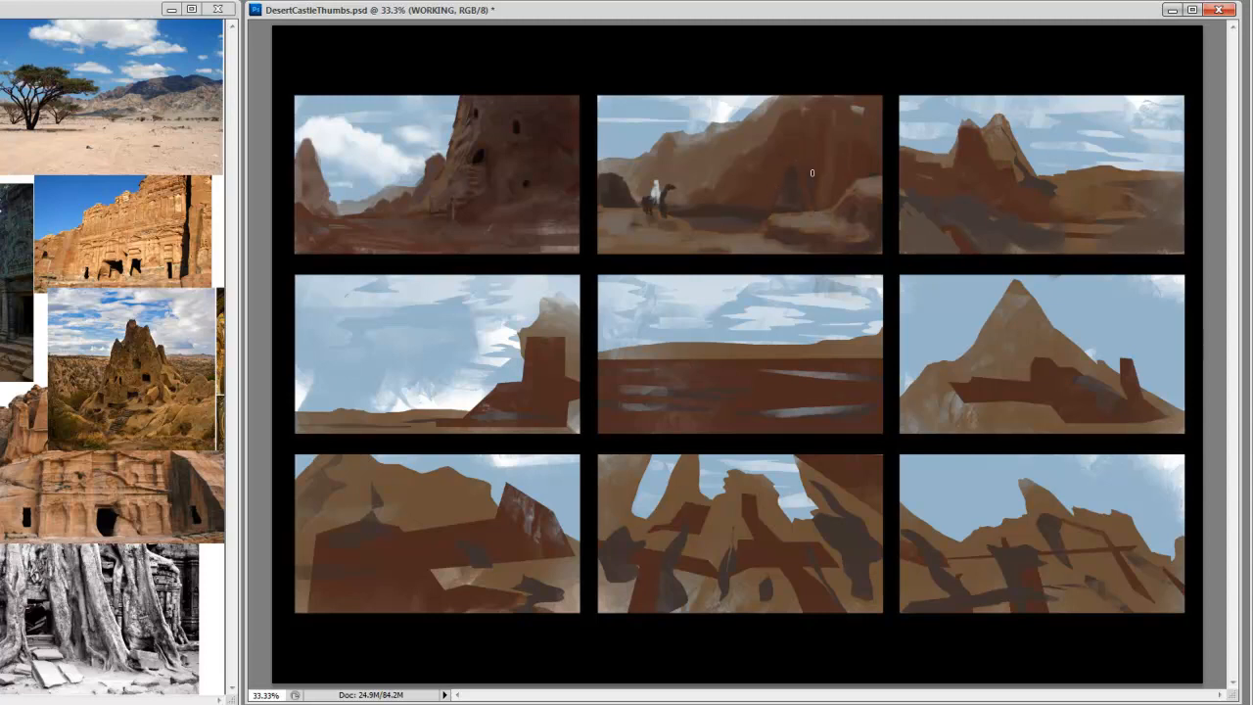
{"action": "mouse_move", "coordinate": [954, 155]}
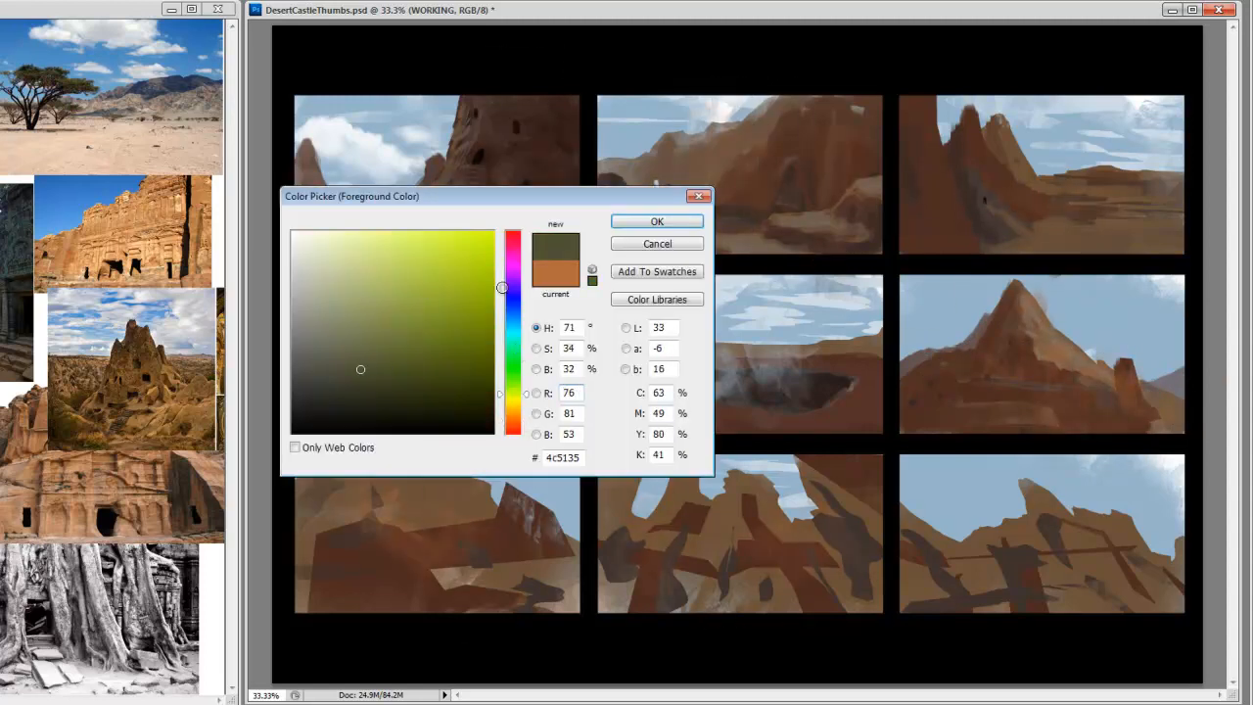
{"action": "left_click", "coordinate": [657, 221]}
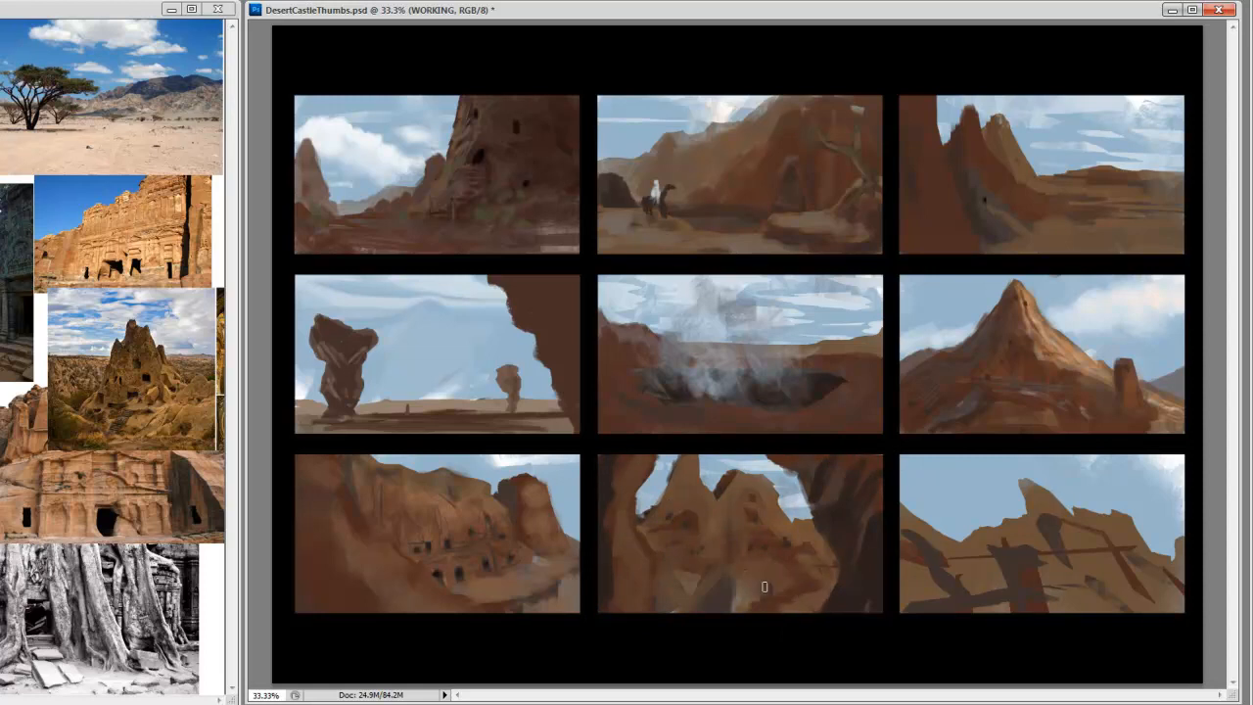
{"action": "mouse_move", "coordinate": [733, 465]}
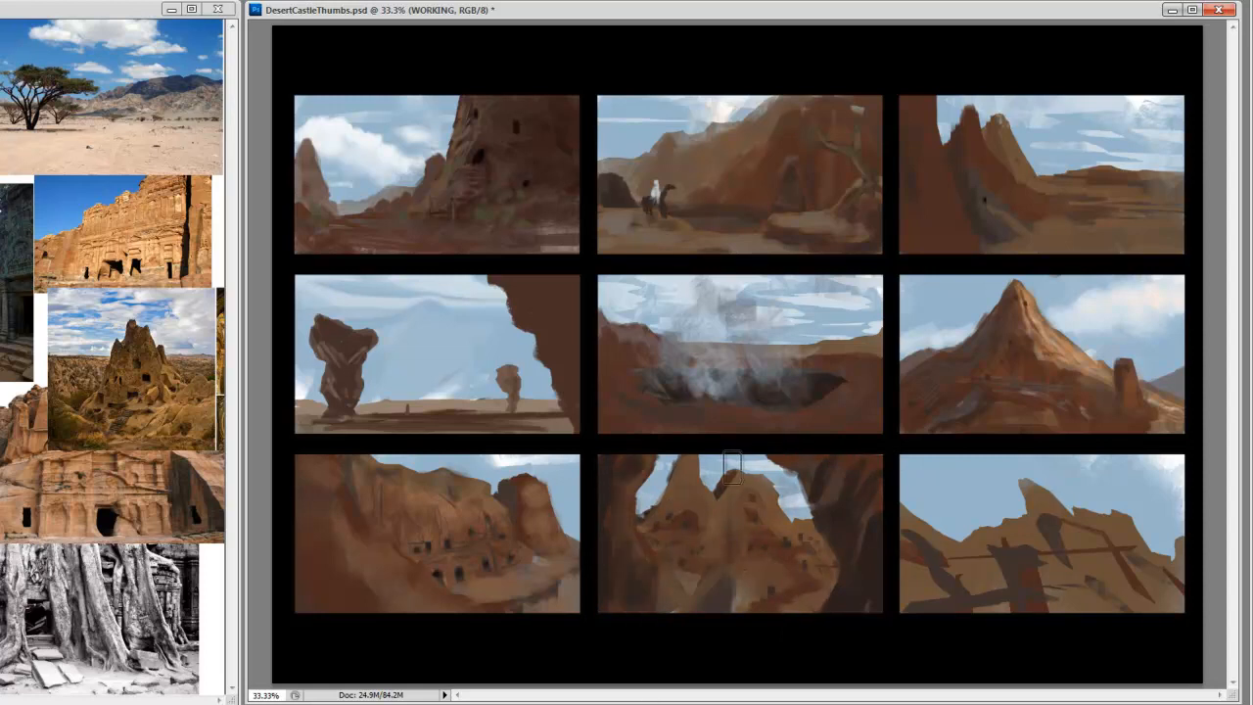
- Lasso around the rock towers inside the bottom-middle thumbnail's arch
{"action": "left_click_drag", "start_coordinate": [733, 466], "coordinate": [682, 452]}
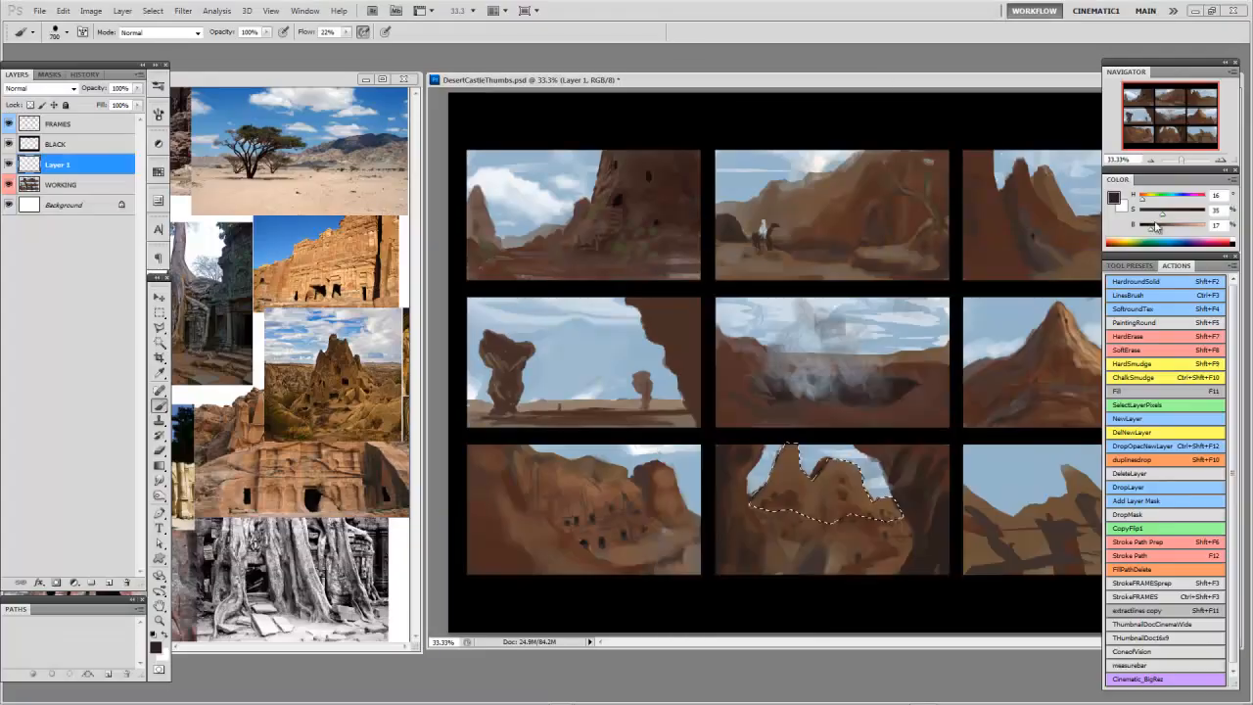
- Apply Levels to brighten the selected mountain ridge in the middle-right thumbnail
{"action": "left_click", "coordinate": [90, 10]}
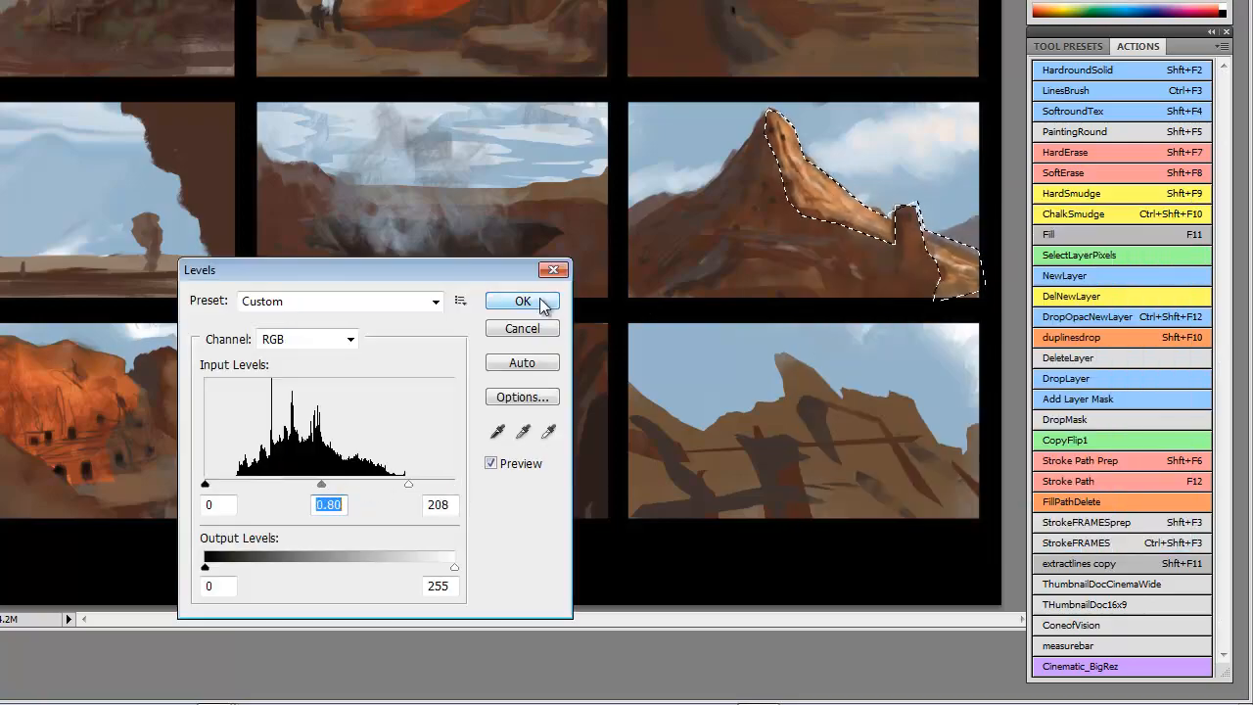
{"action": "left_click", "coordinate": [522, 301]}
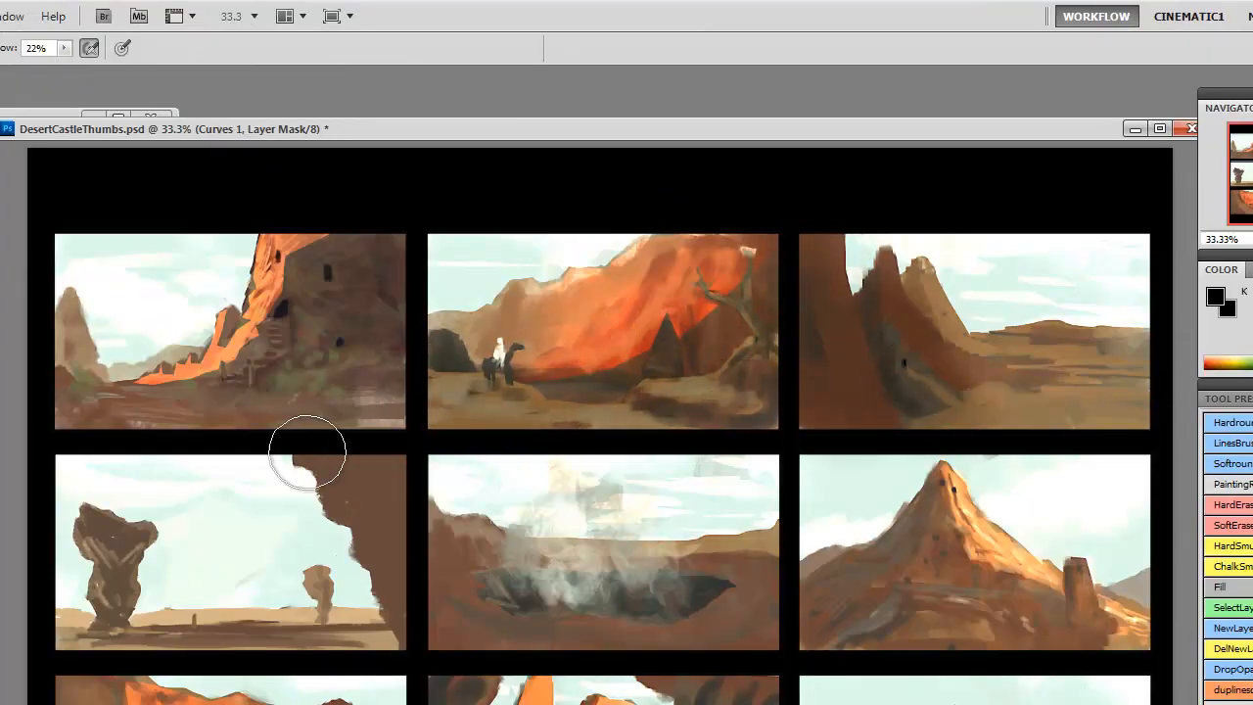
- Brighten the bottom-right thumbnail's rocky ridge with Levels using a raised white point
{"action": "scroll", "scroll_direction": "down", "scroll_amount": 3}
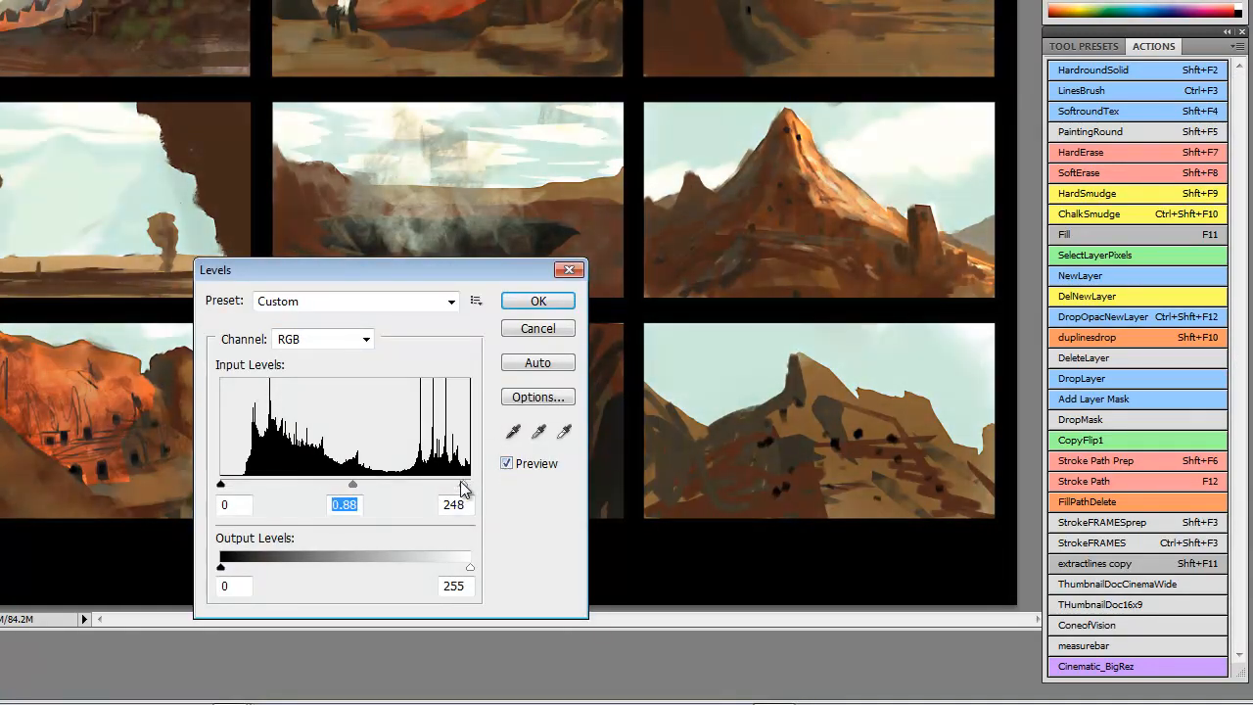
{"action": "left_click", "coordinate": [538, 301]}
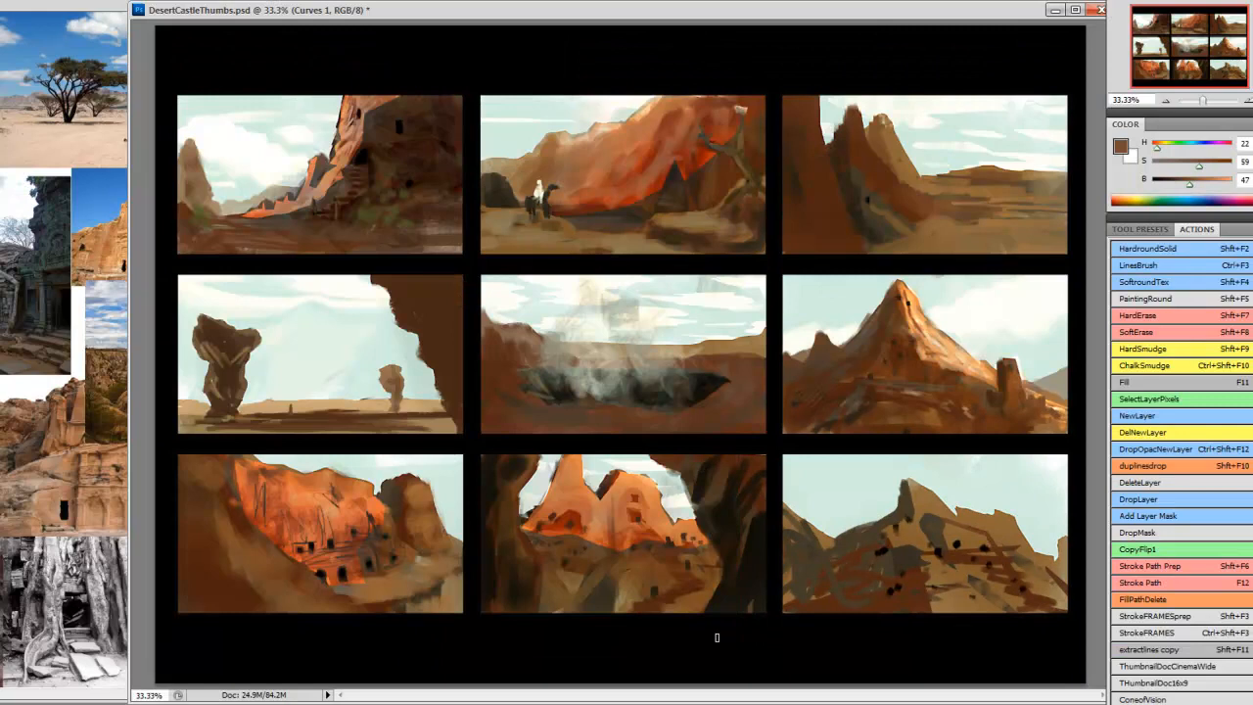
{"action": "mouse_move", "coordinate": [419, 385]}
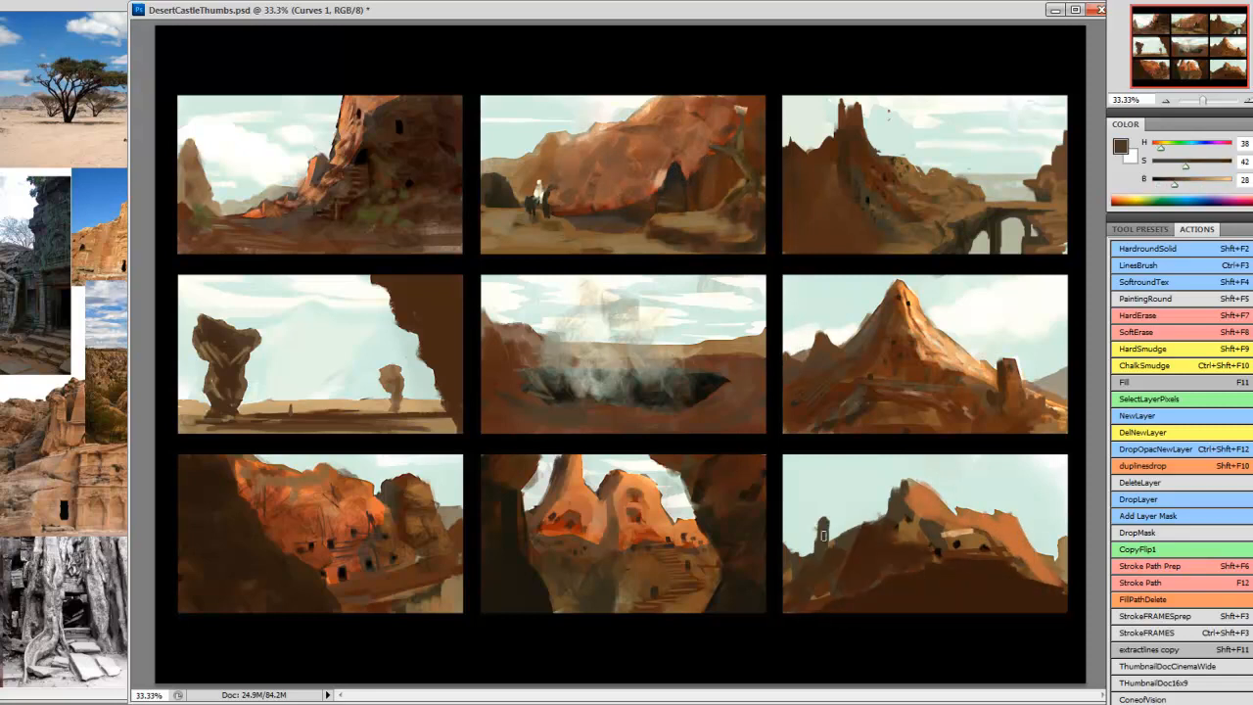
- Paint a soft light-orange sunlight glow on a new layer with a large soft brush
{"action": "left_click", "coordinate": [1021, 563]}
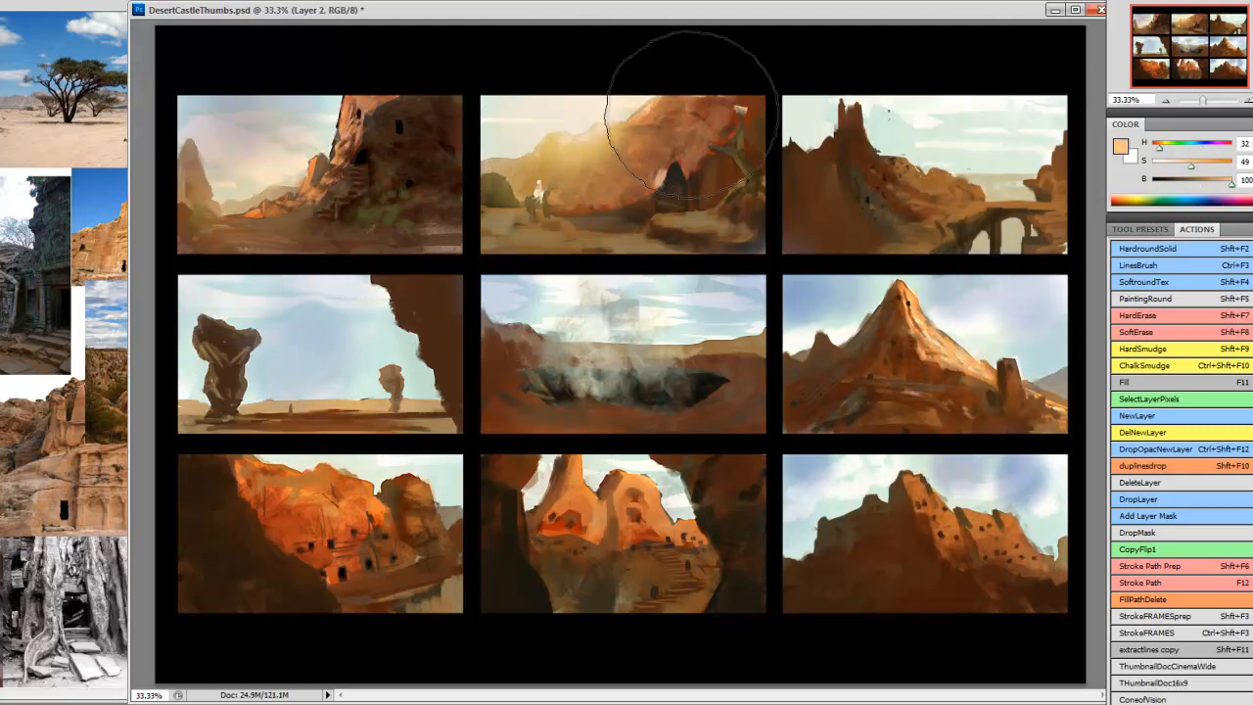
{"action": "left_click", "coordinate": [182, 10]}
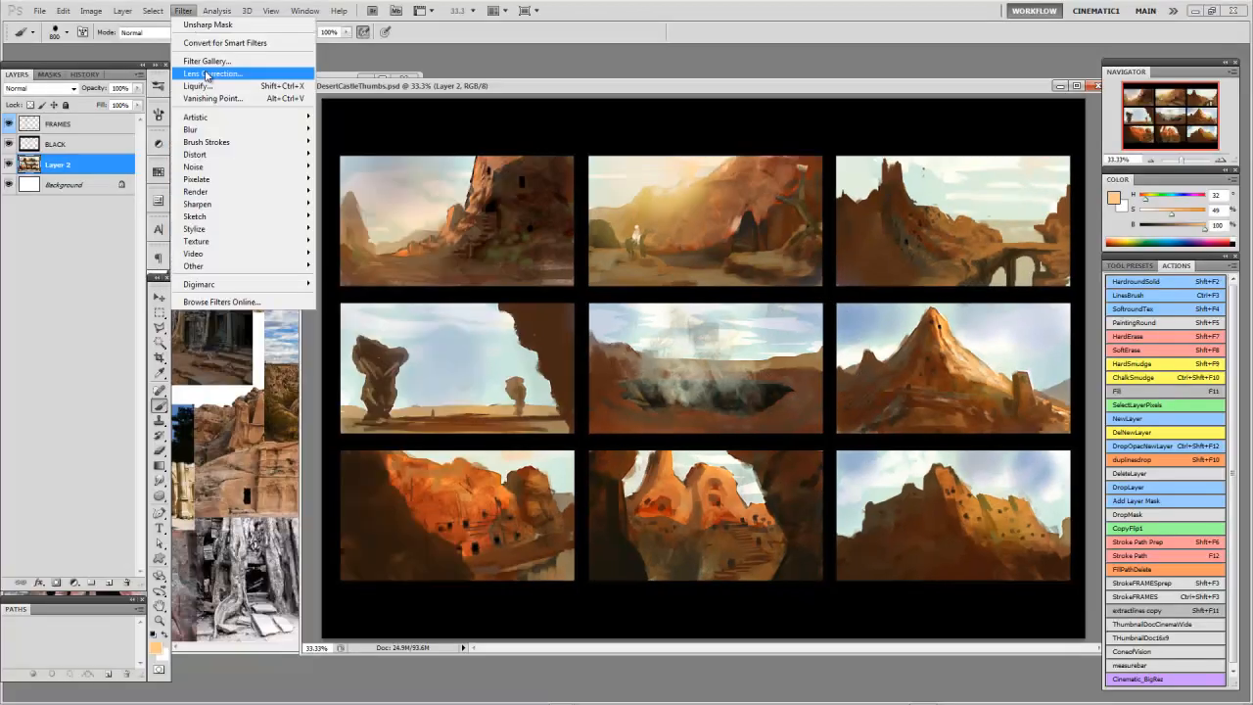